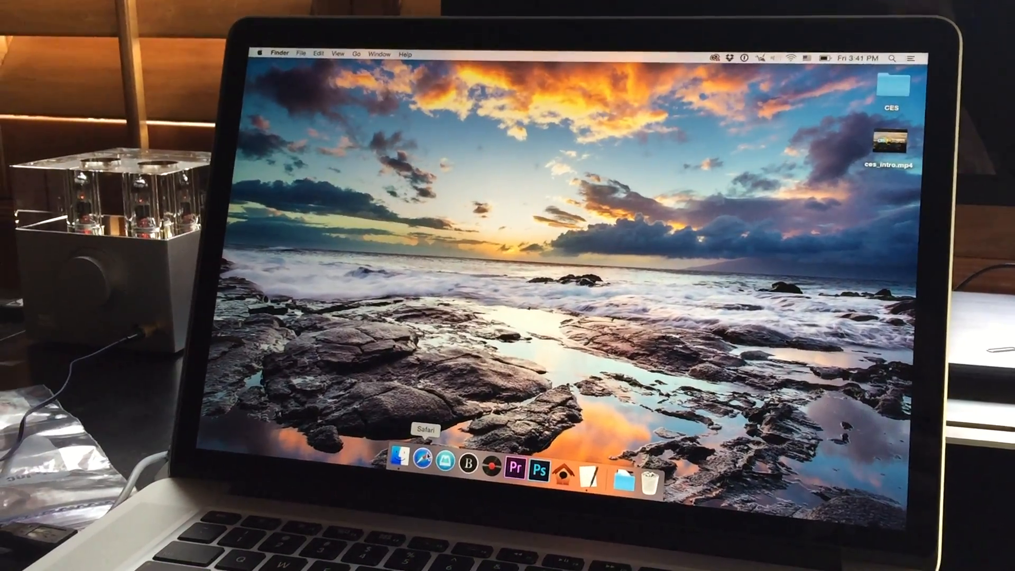
Step: Search the quick launcher for "goog" so Google Chrome appears as the top match
click(421, 458)
text(s)
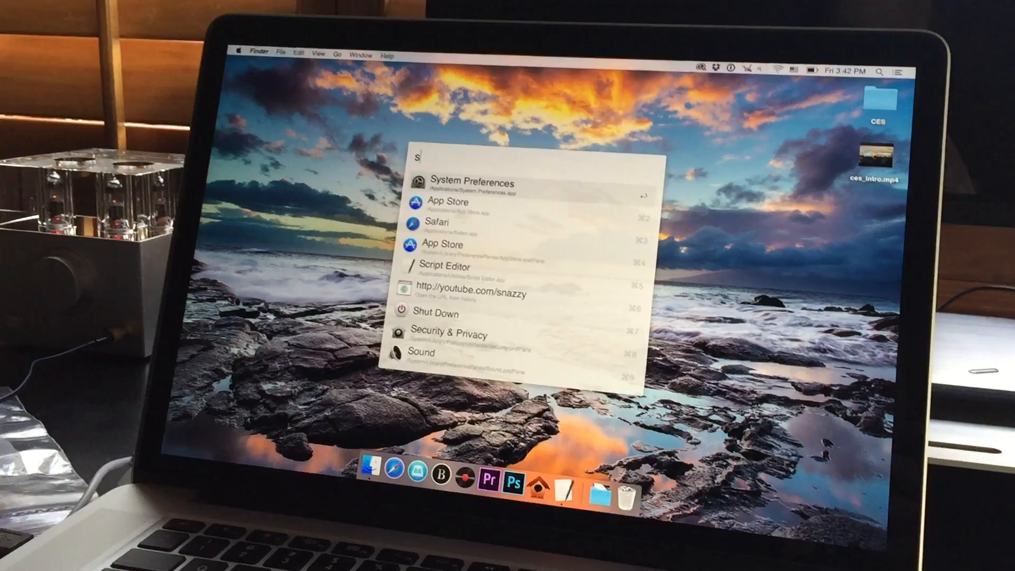
text(g)
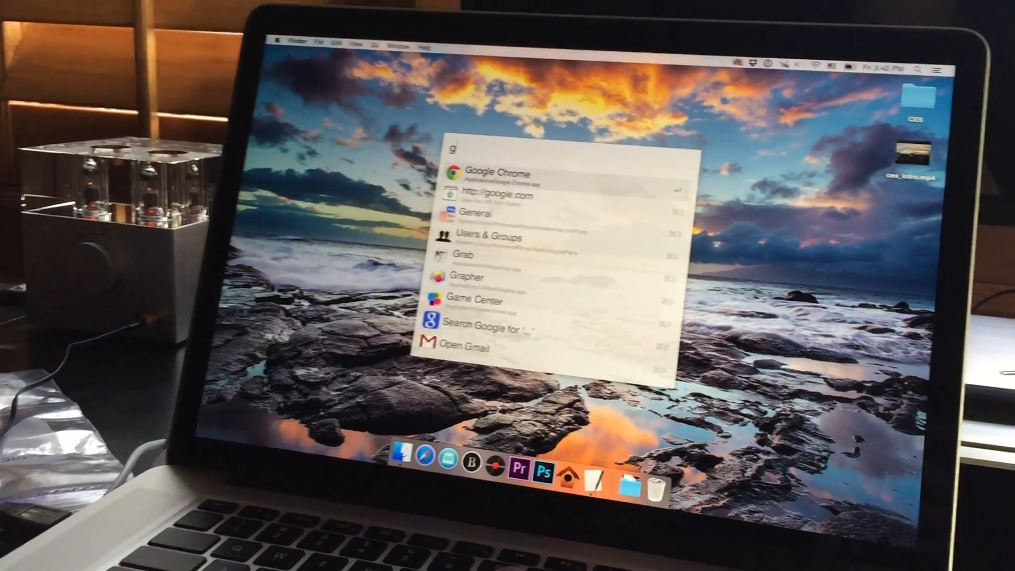
text(oog)
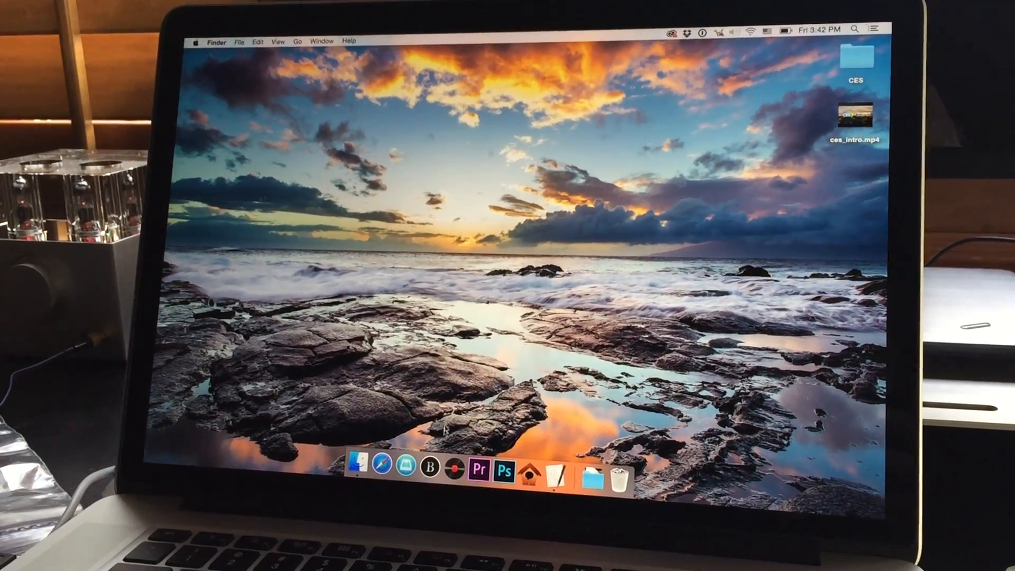
mouse_move(458, 469)
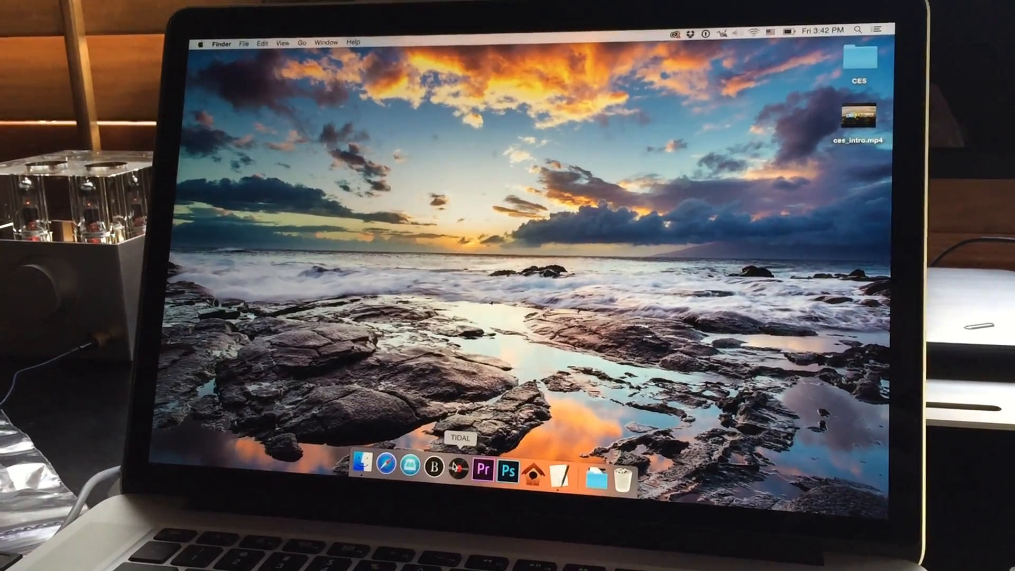